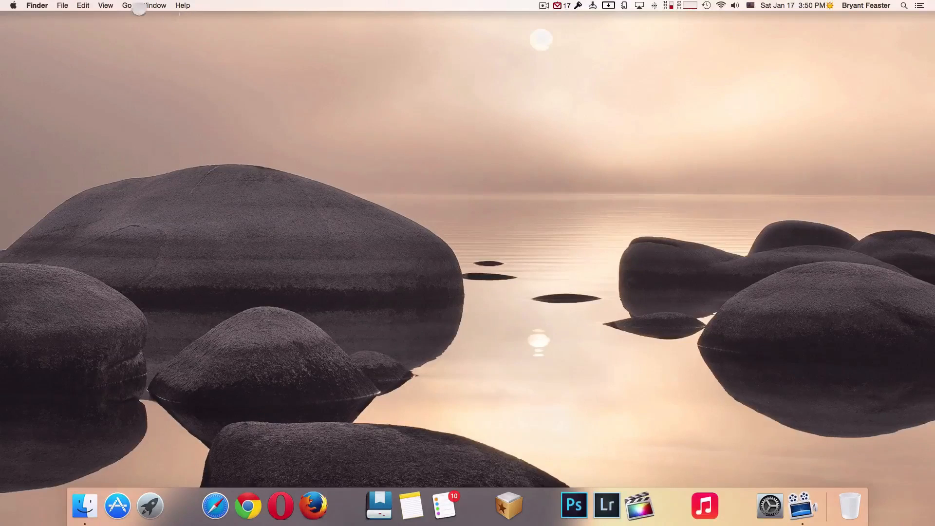
Go to the user Library folder via the Go menu
left_click(126, 6)
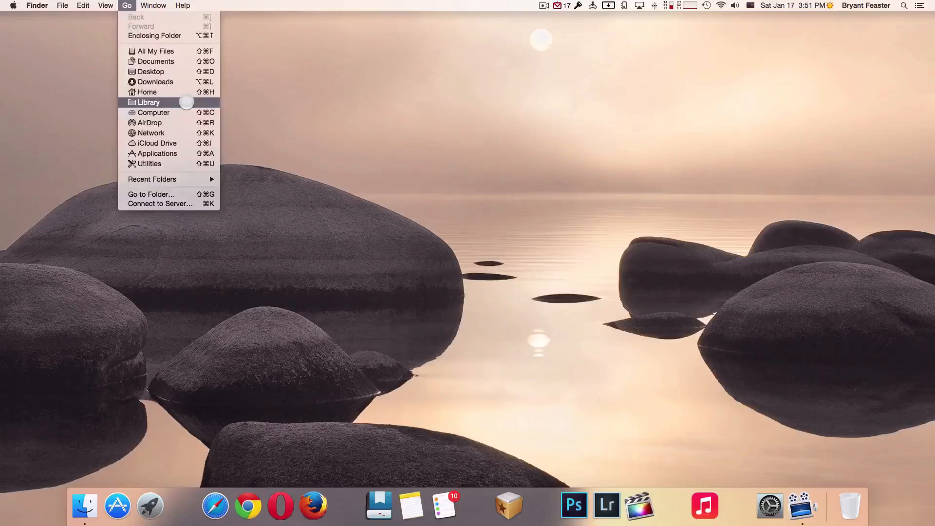
left_click(149, 102)
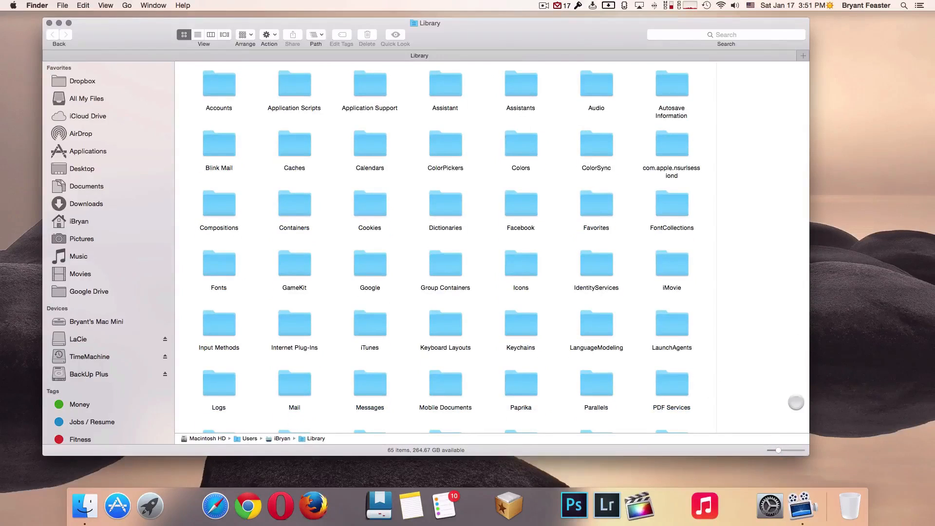
mouse_move(846, 418)
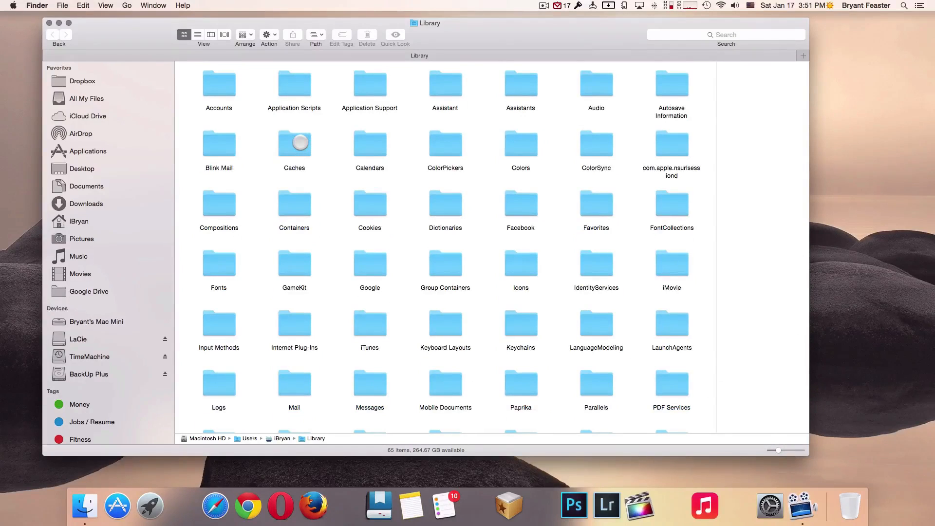
Move all 28 items in the user Caches folder to the Trash and go back to Library
double_click(294, 144)
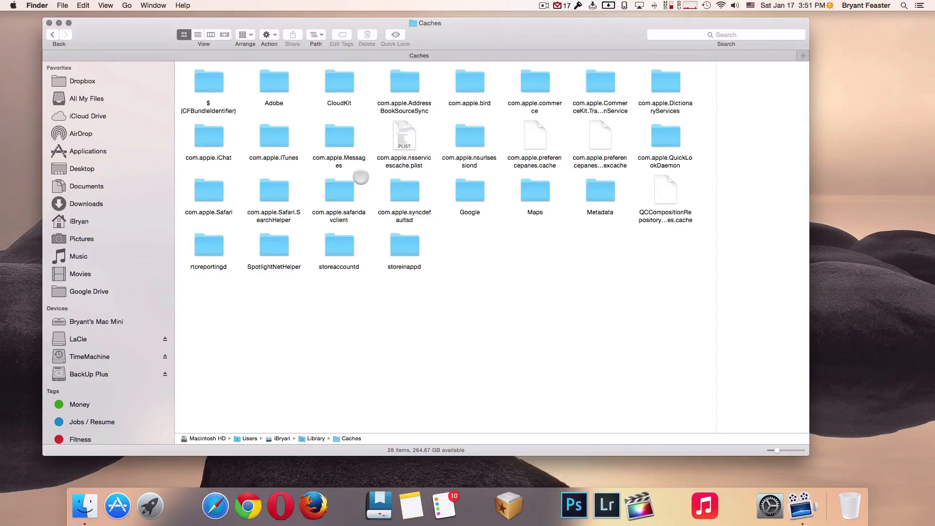
left_click(339, 189)
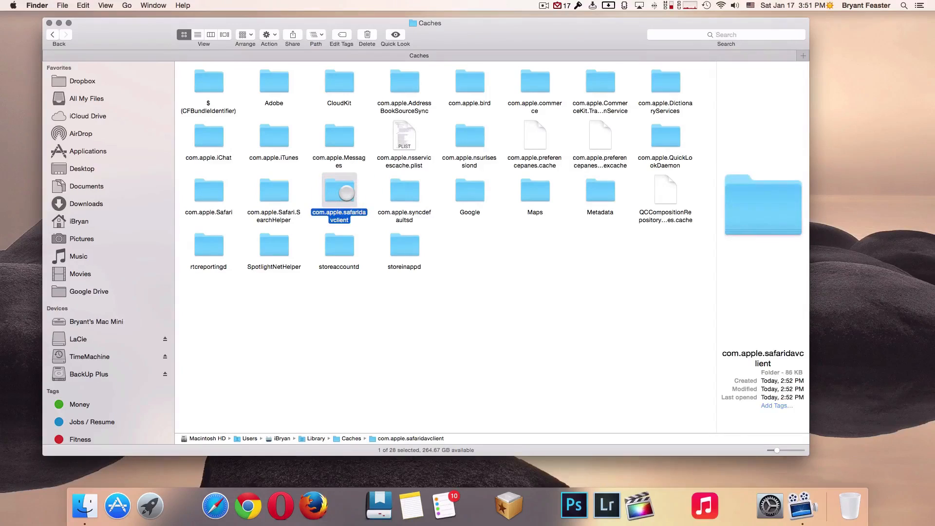
key("cmd+a")
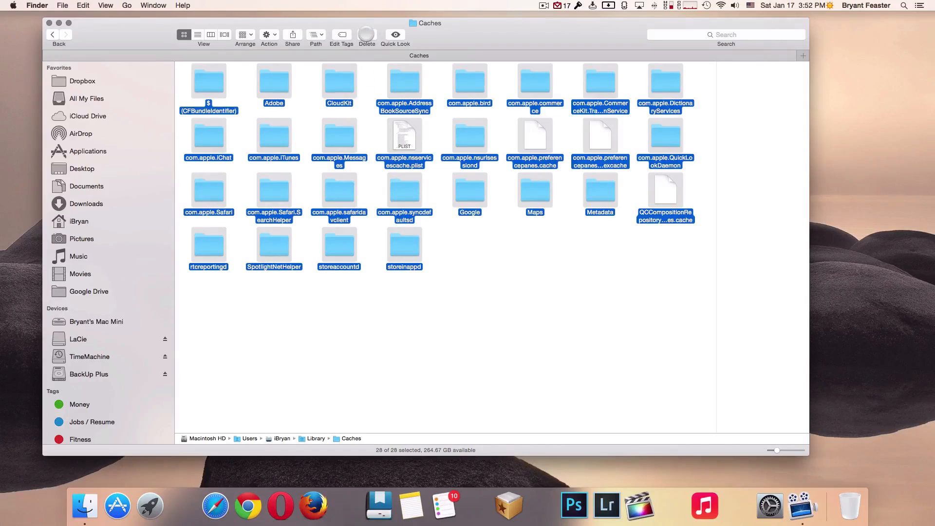
mouse_move(367, 35)
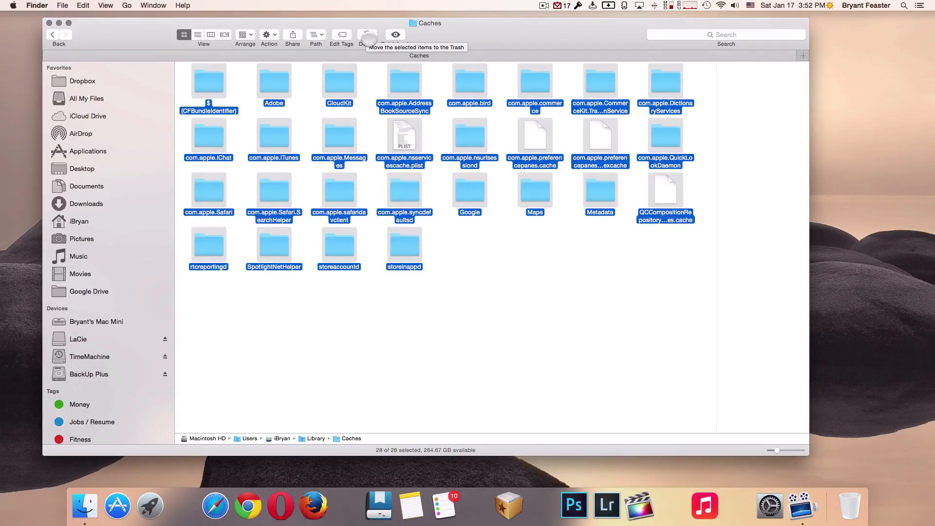
left_click(265, 34)
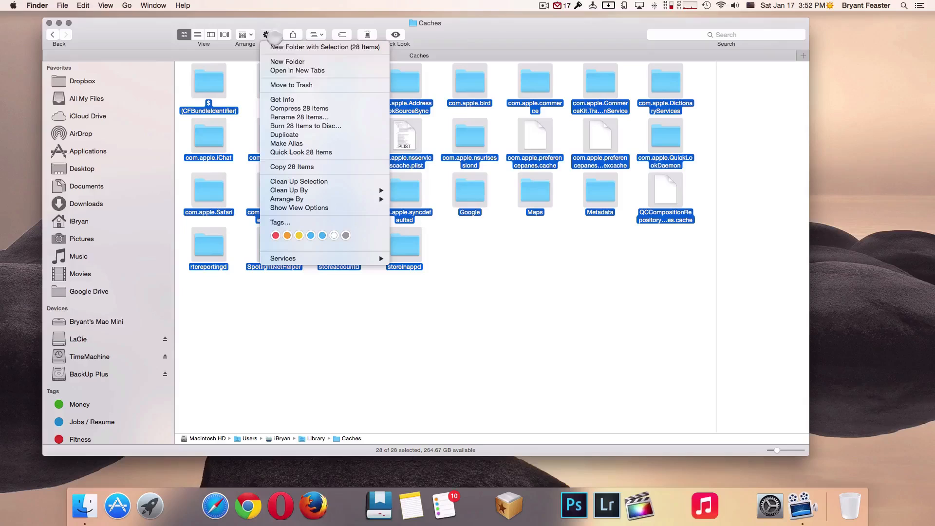
left_click(444, 39)
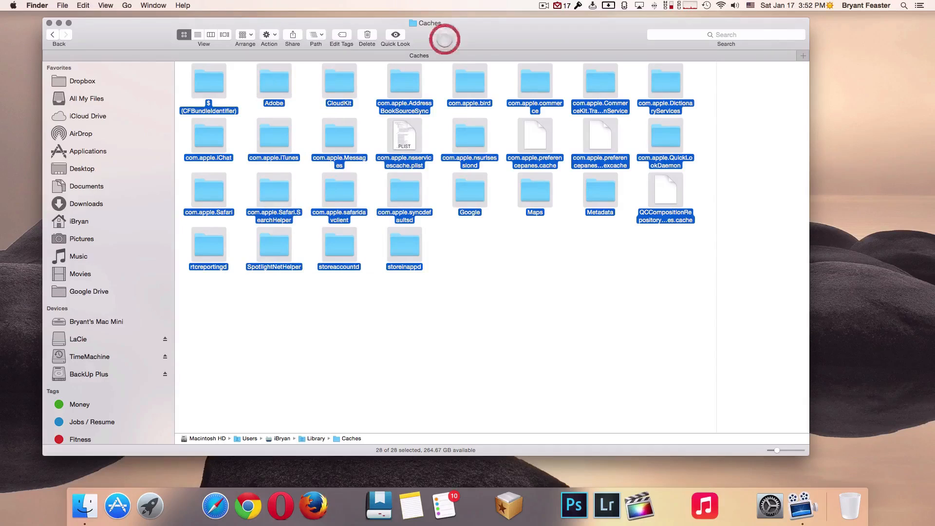
left_click(418, 328)
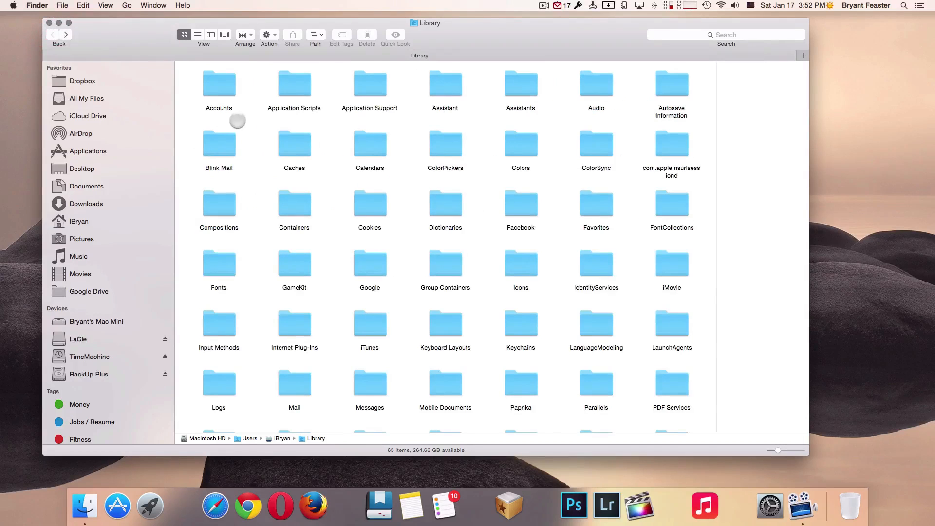
mouse_move(465, 204)
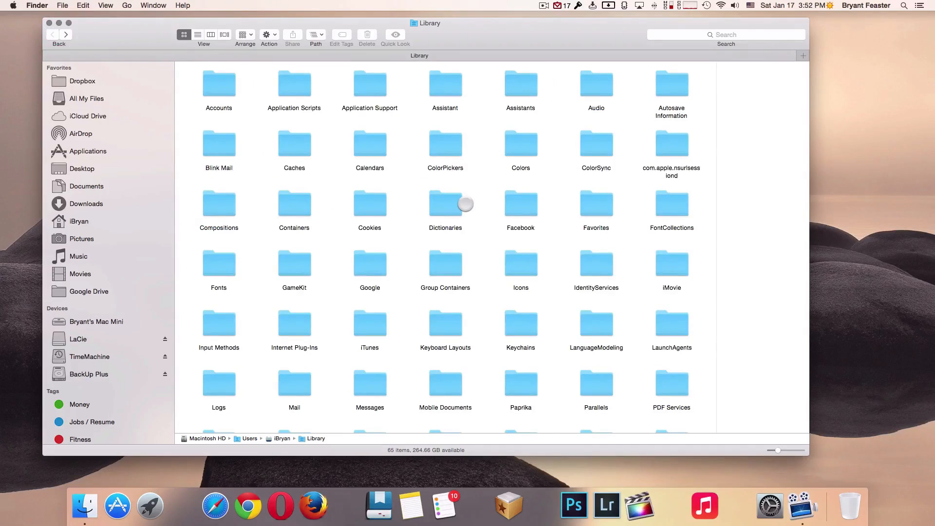
mouse_move(651, 324)
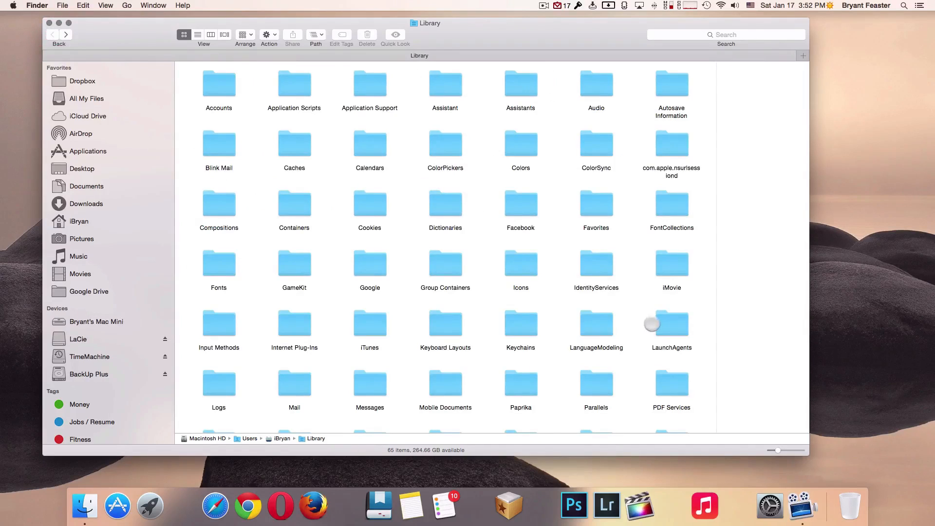
Open the user LaunchAgents folder to clear its contents
left_click(671, 326)
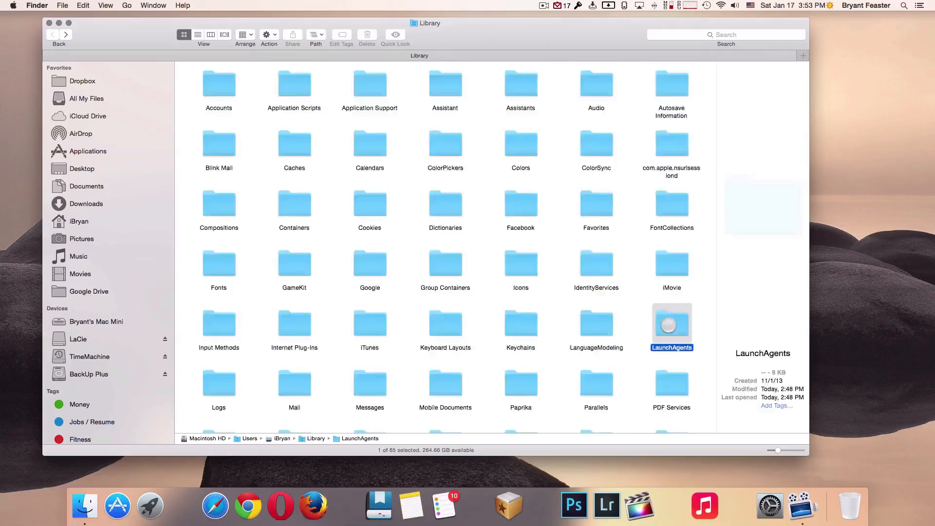
double_click(671, 327)
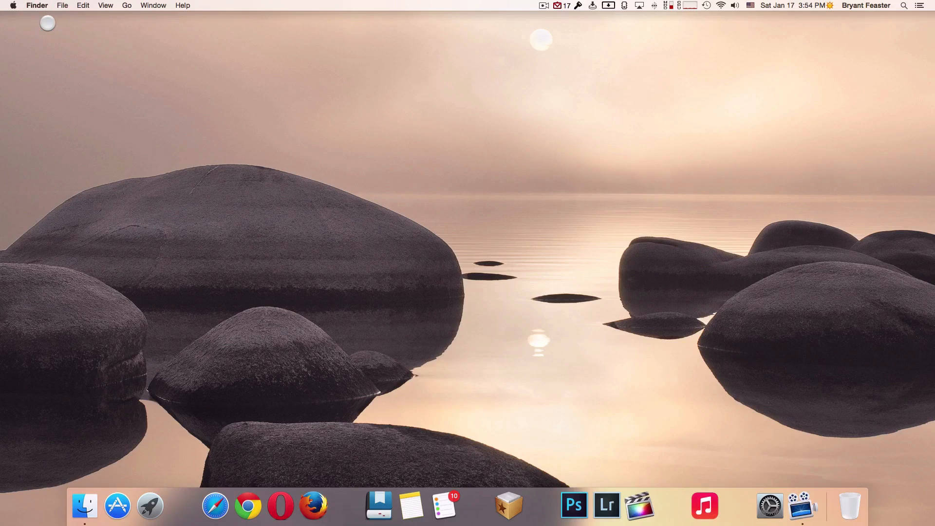
Navigate through Computer and Macintosh HD into the system Library folder
left_click(127, 6)
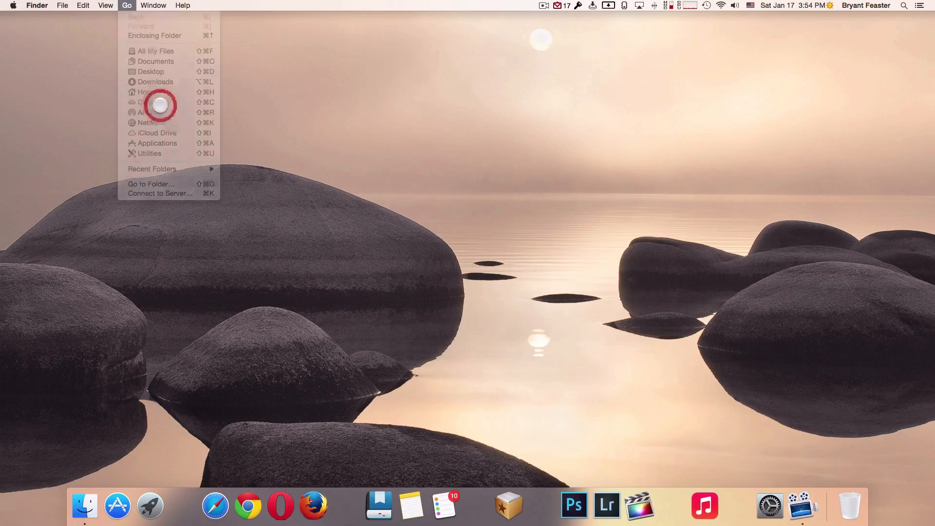
left_click(149, 102)
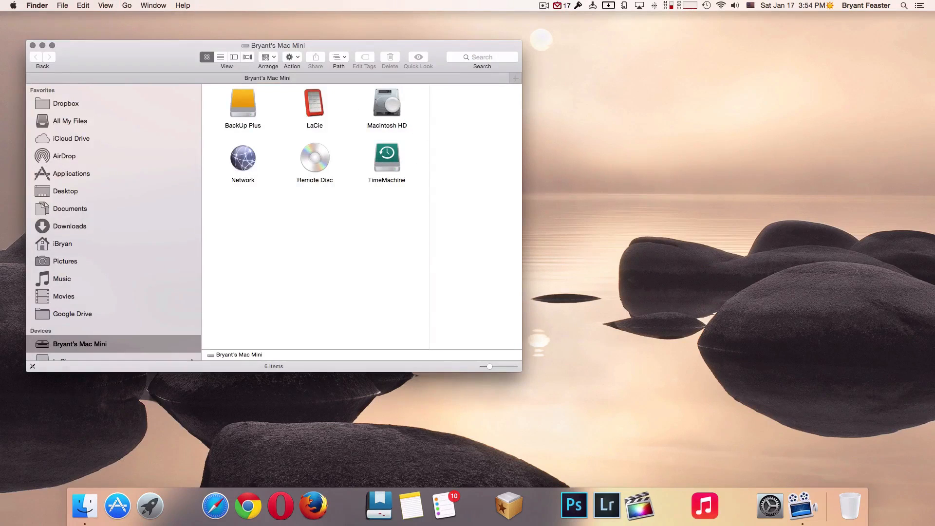
double_click(386, 102)
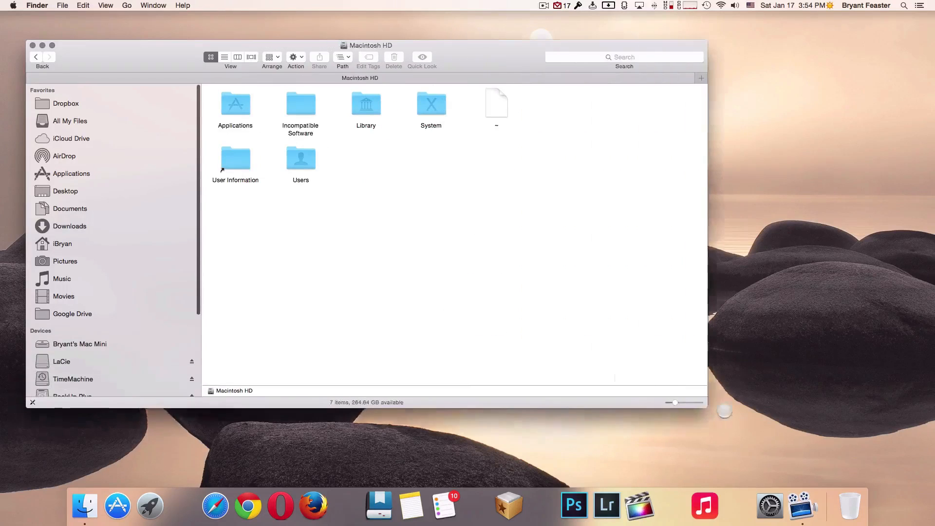
left_click_drag(366, 46, 466, 52)
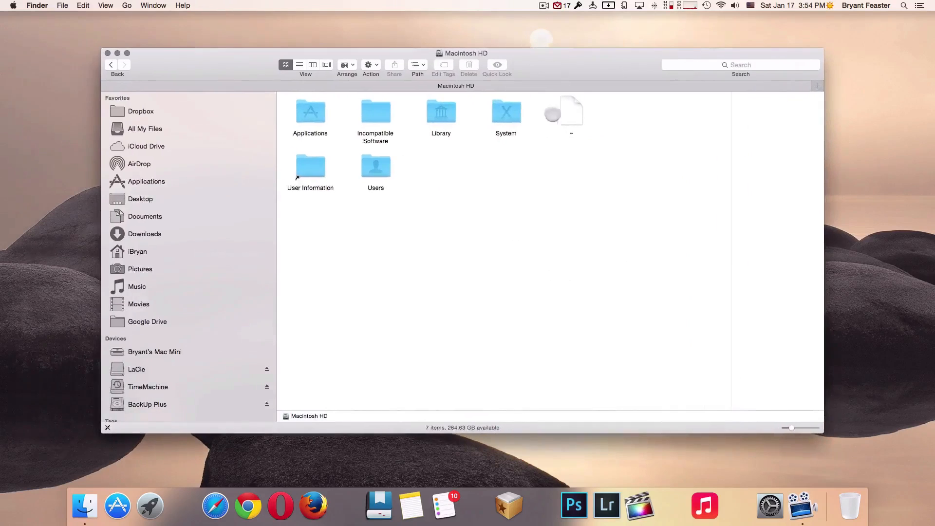
double_click(440, 111)
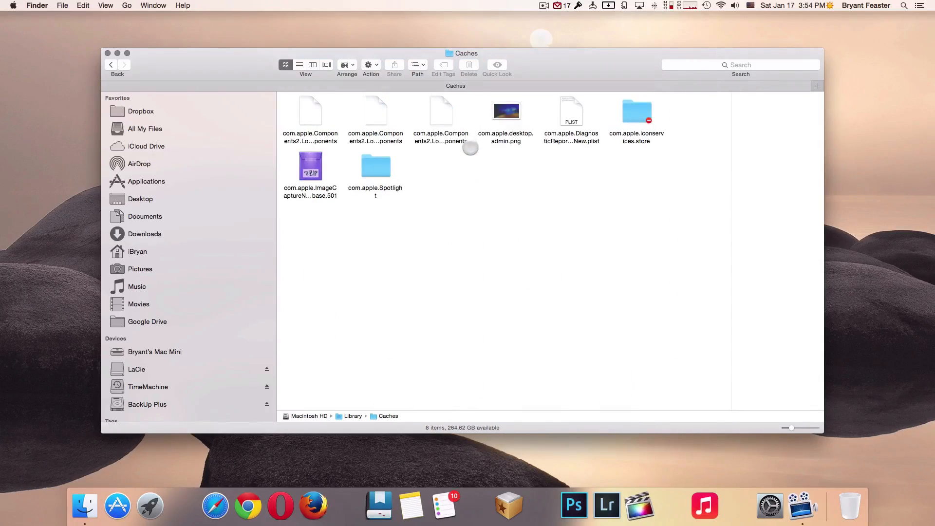
Move all 8 system cache items to the Trash and go back to Macintosh HD's Library
key("cmd+a")
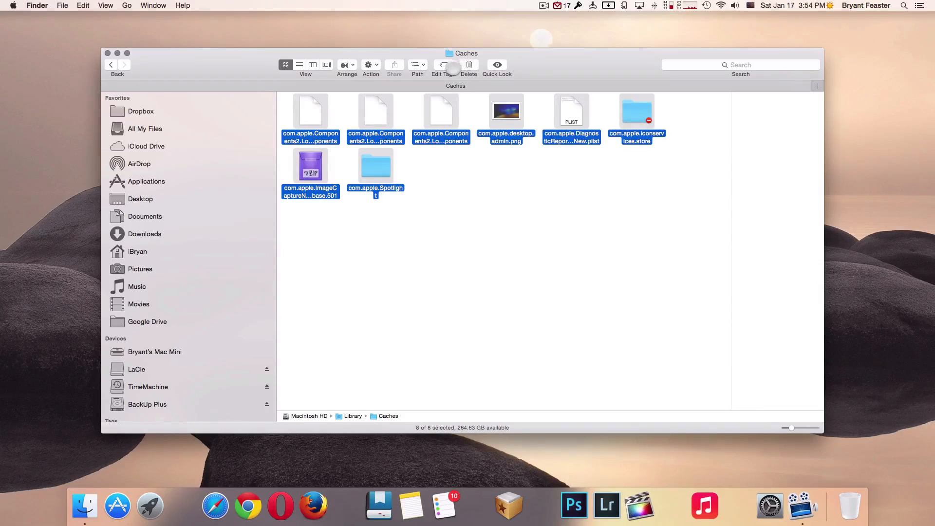
left_click(369, 64)
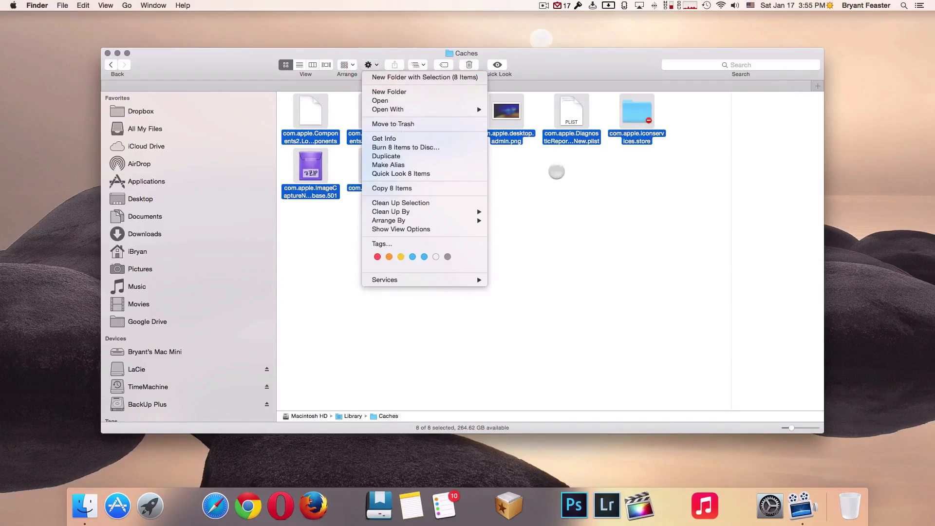
left_click(387, 156)
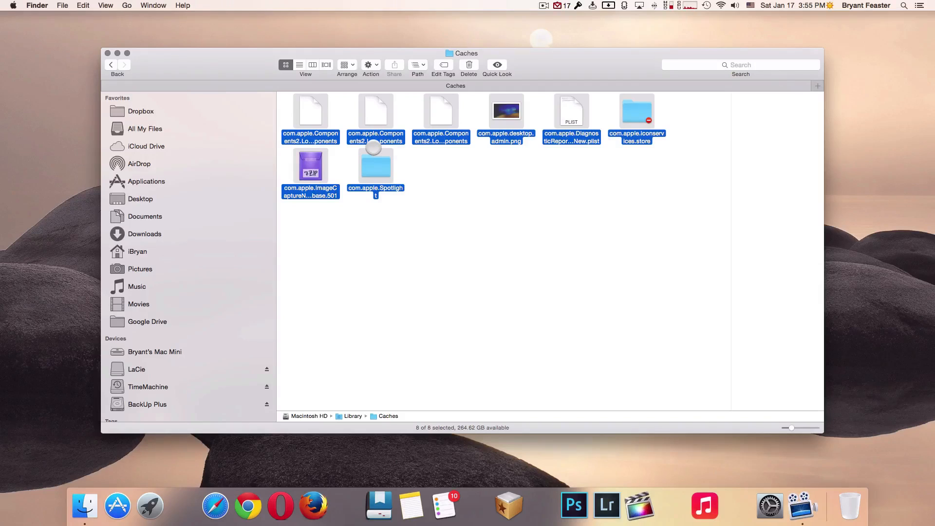
left_click(110, 64)
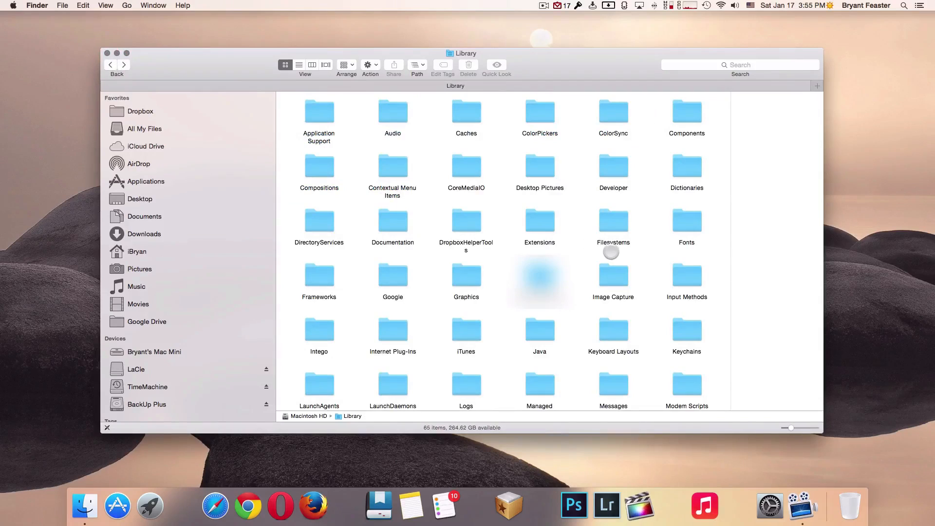
scroll("down", 3)
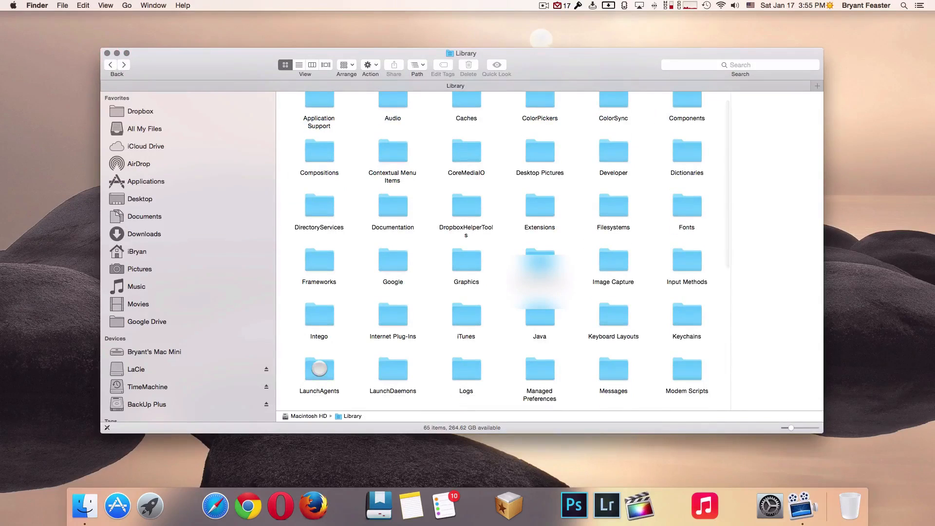
double_click(320, 368)
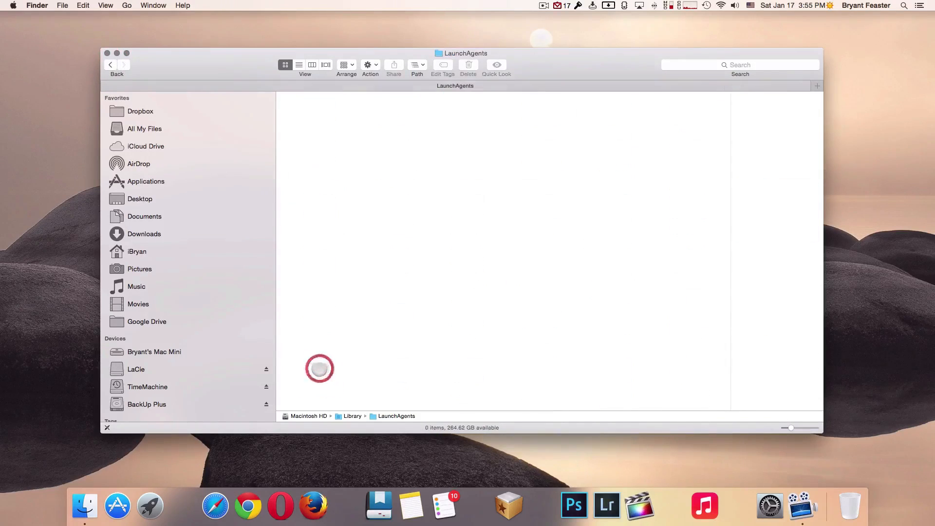
left_click(320, 368)
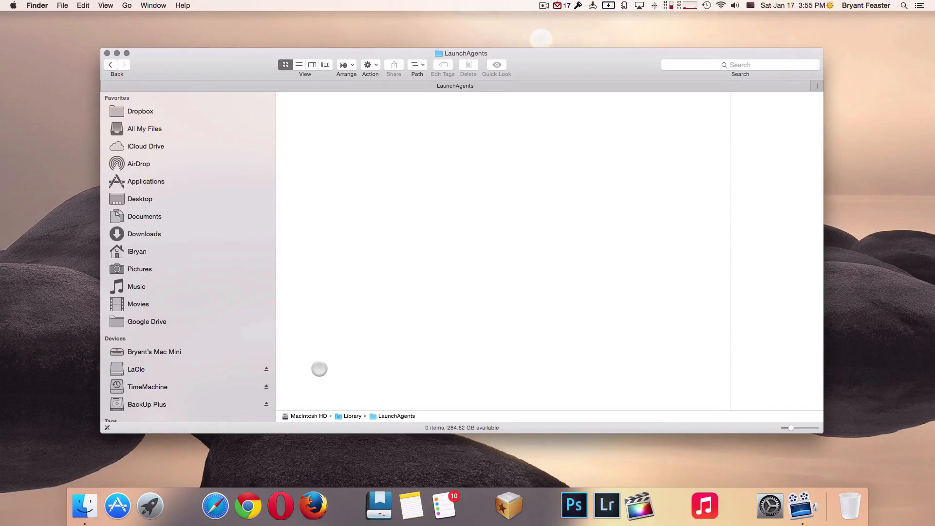
left_click(110, 64)
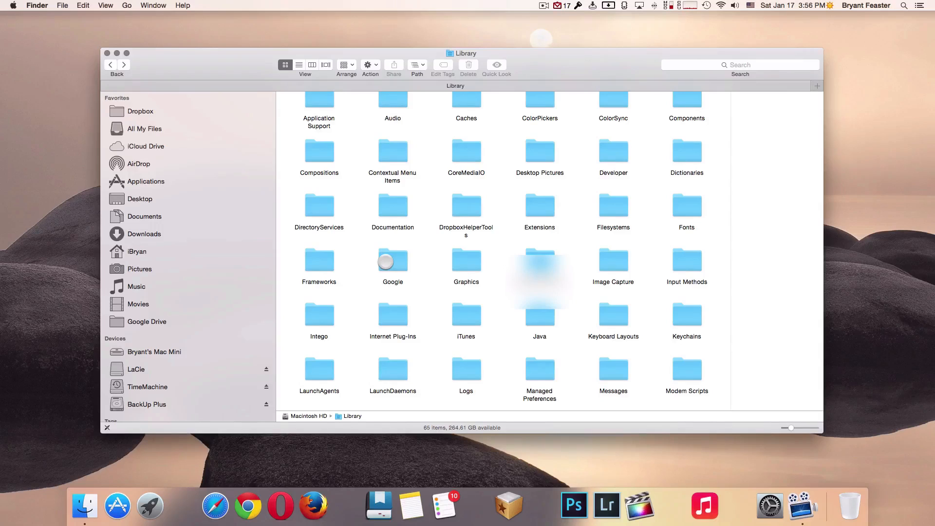
mouse_move(392, 373)
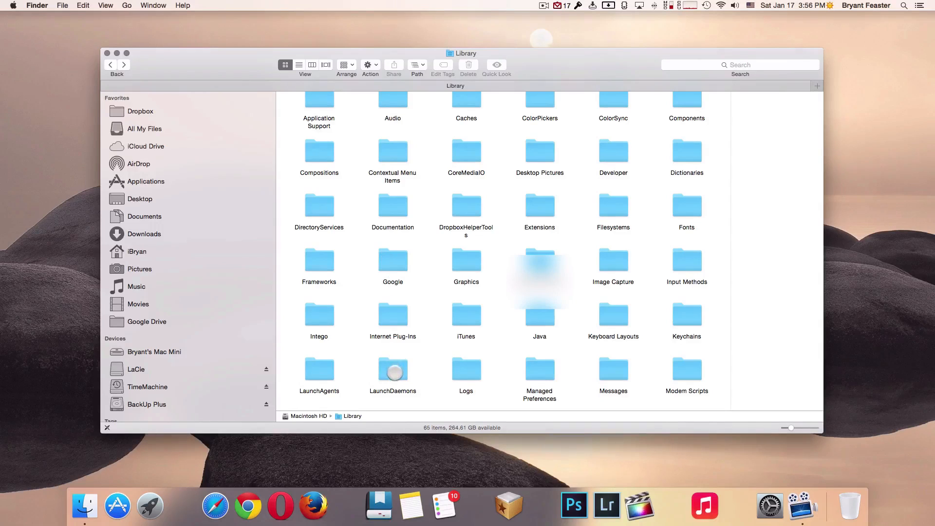
double_click(392, 370)
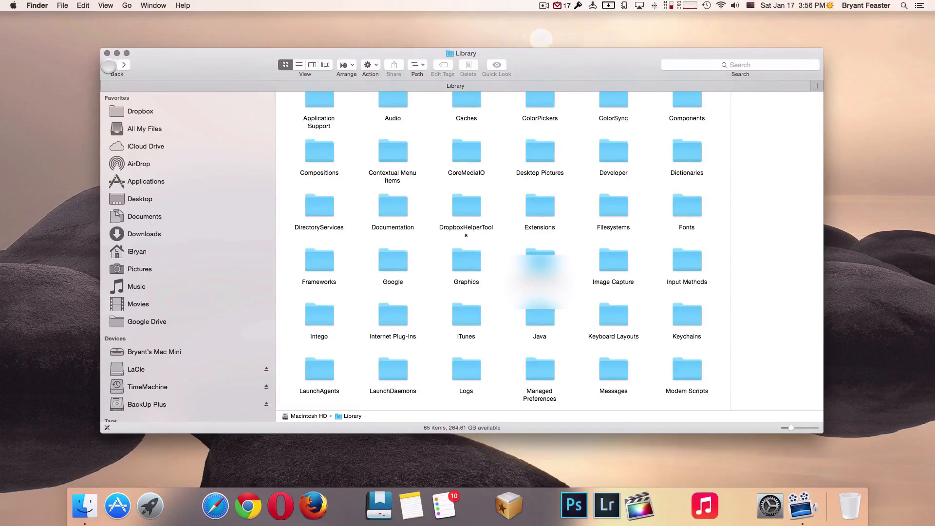
Confirm the StartupItems folder holds 0 items and close the Finder window
left_click(538, 318)
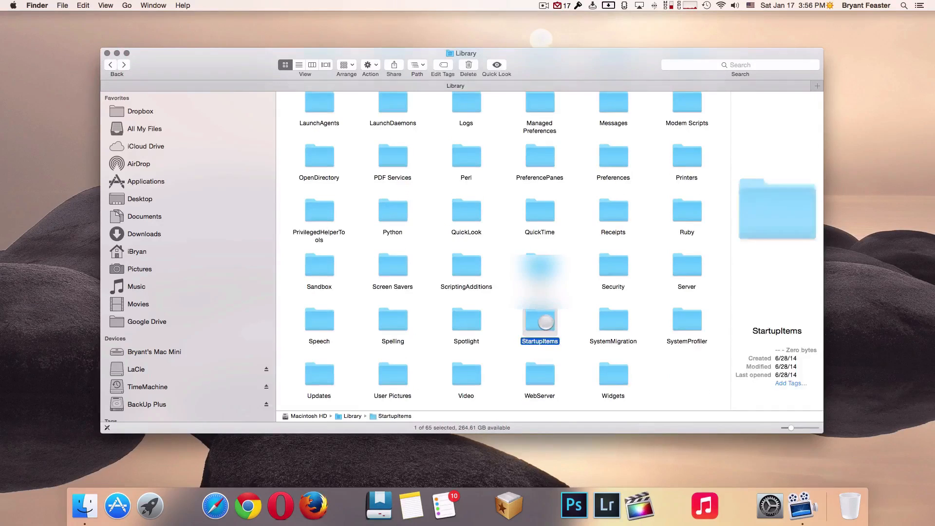
double_click(539, 321)
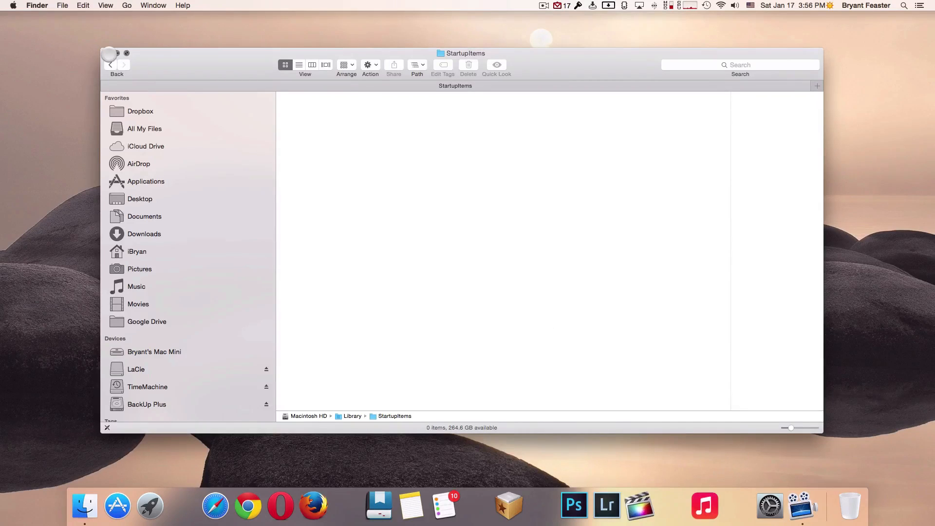
left_click(110, 53)
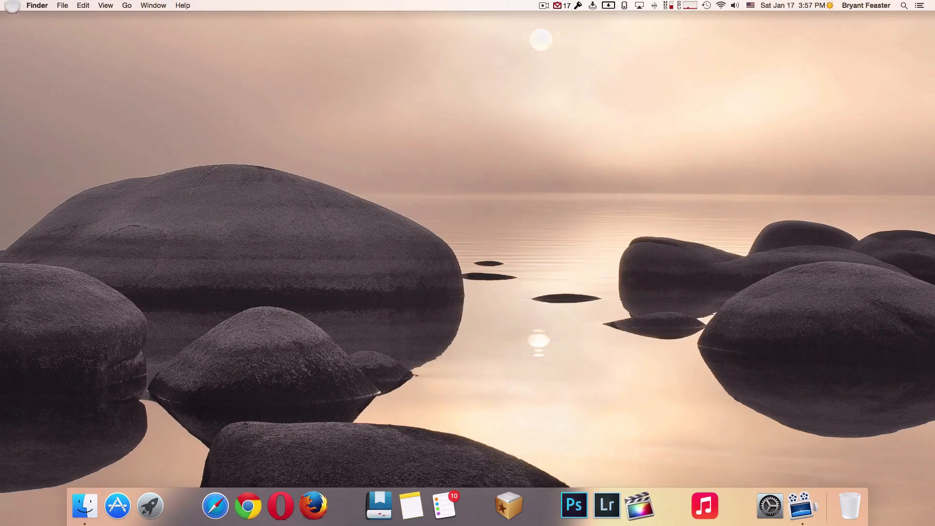
left_click(11, 6)
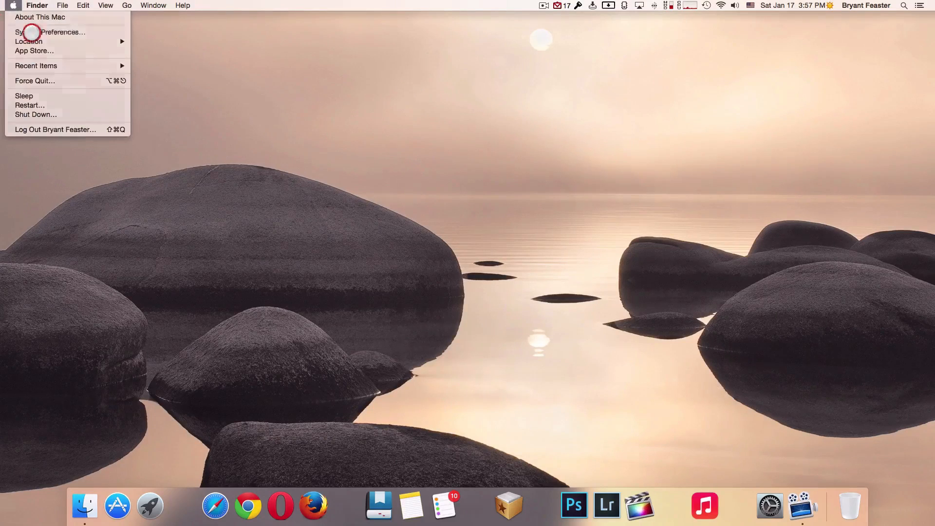
left_click(51, 32)
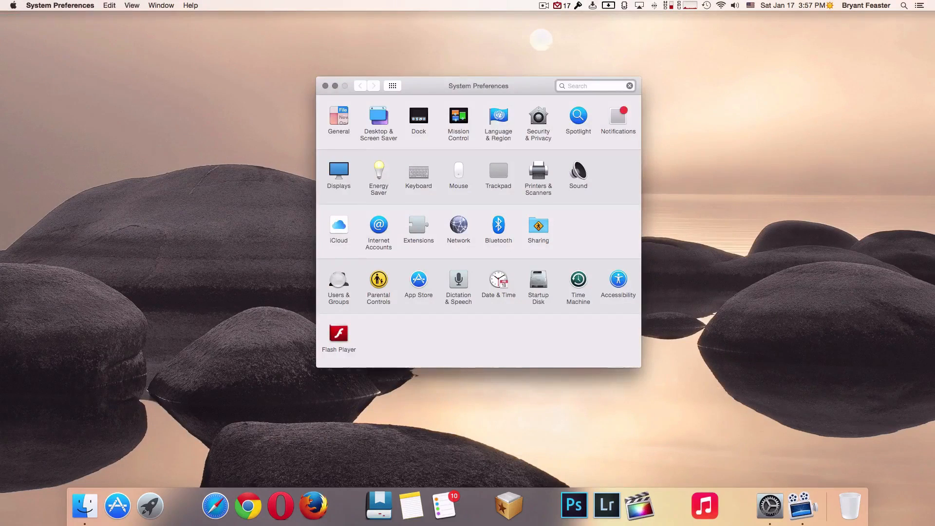
left_click(338, 279)
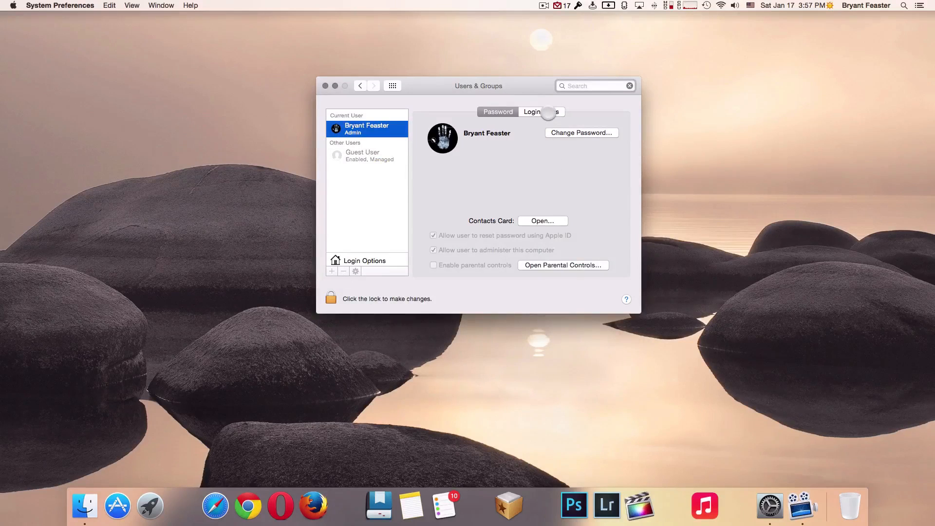
left_click(542, 111)
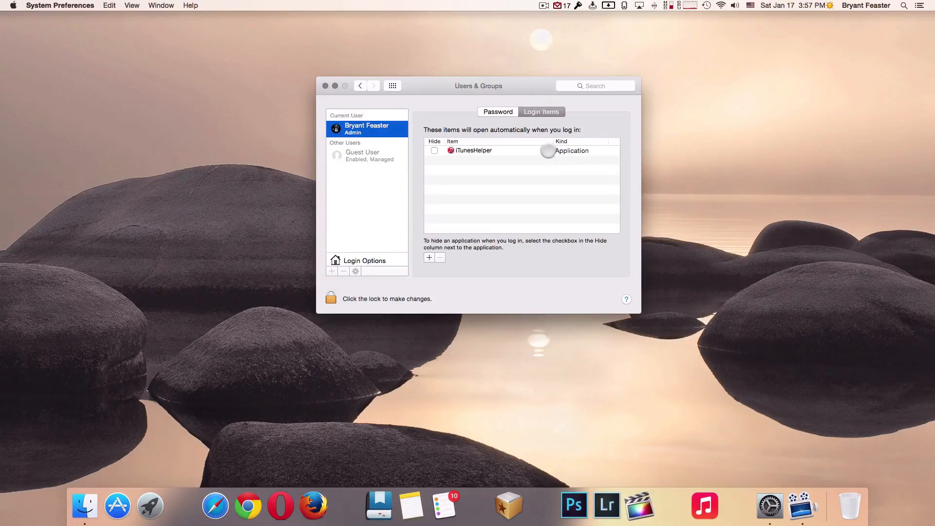
mouse_move(537, 206)
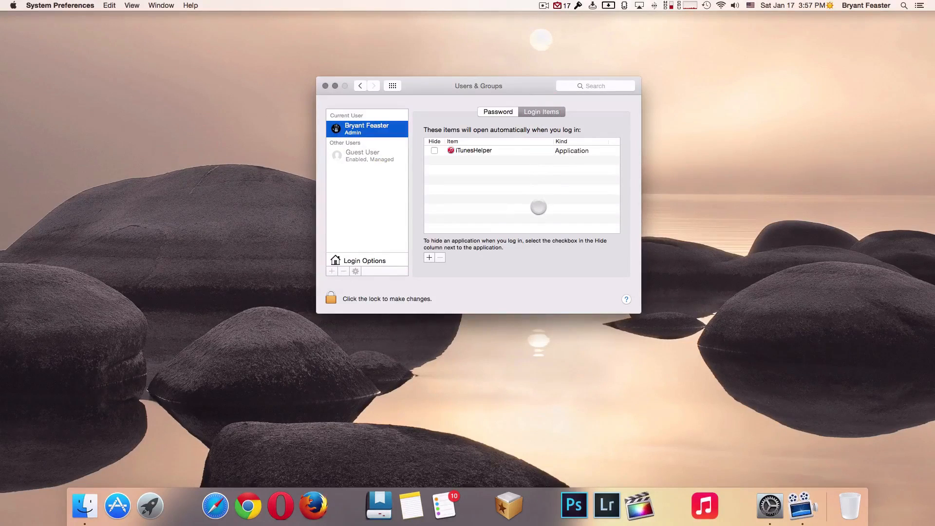
left_click(474, 150)
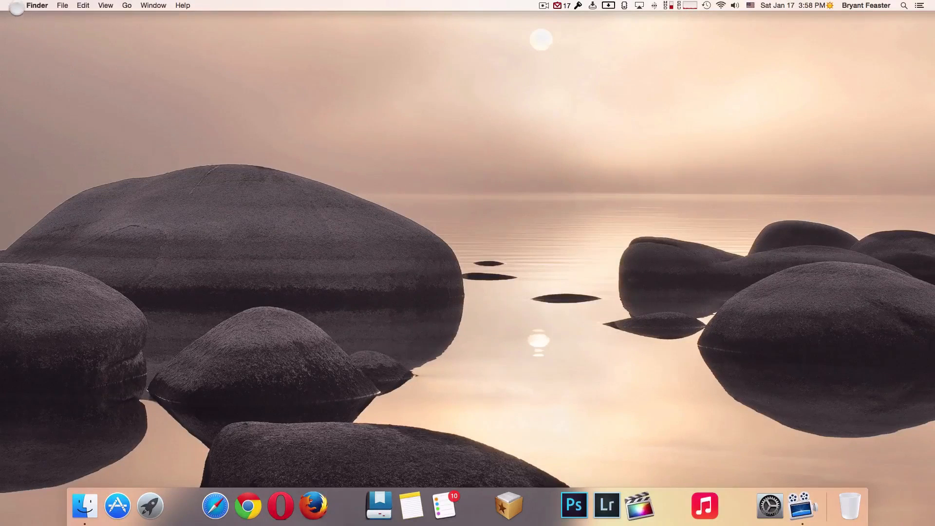
Restart the Mac from the Apple menu
left_click(13, 6)
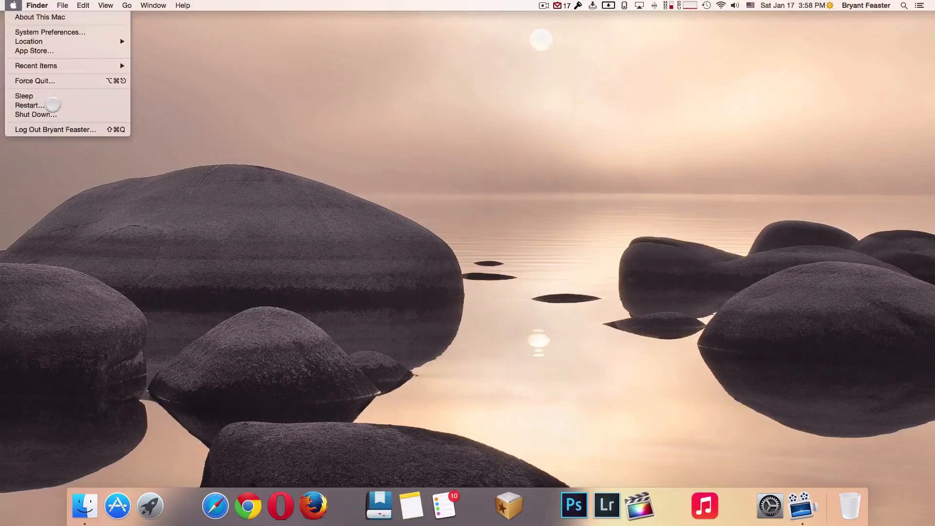
left_click(28, 106)
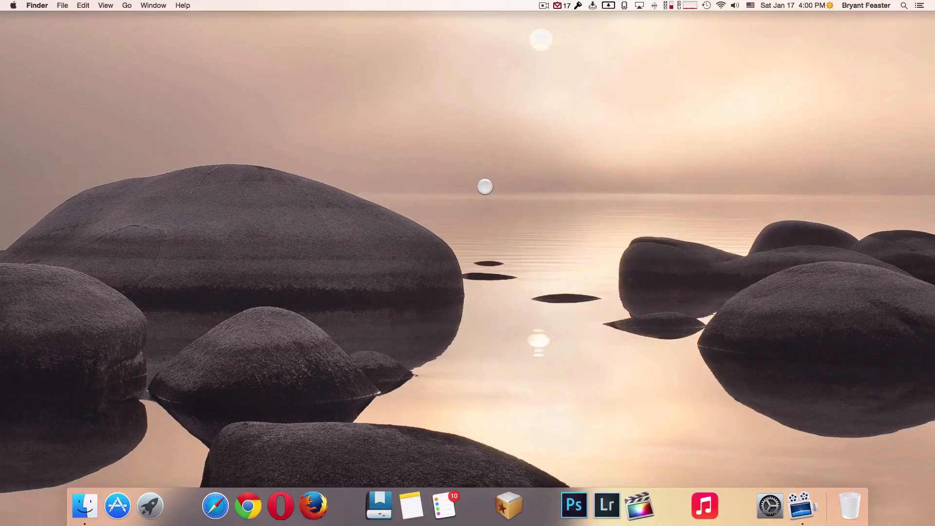
mouse_move(700, 258)
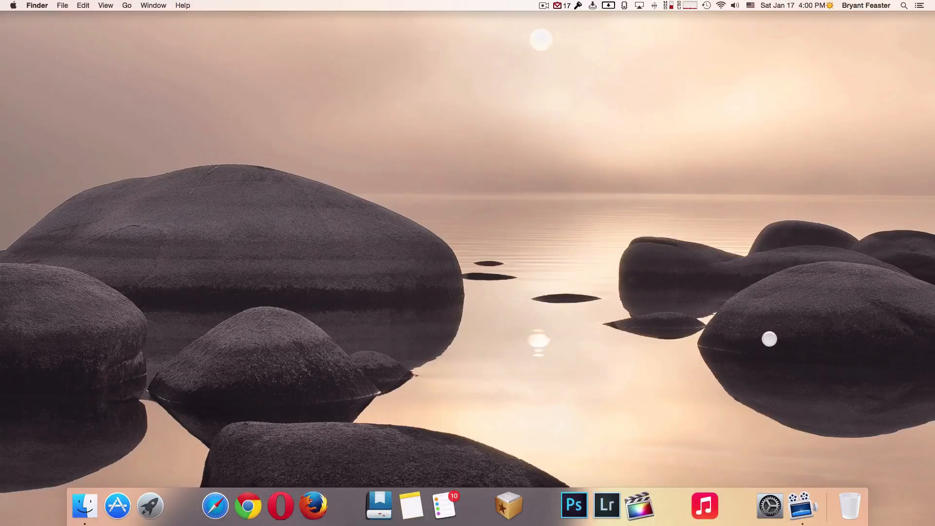
mouse_move(849, 506)
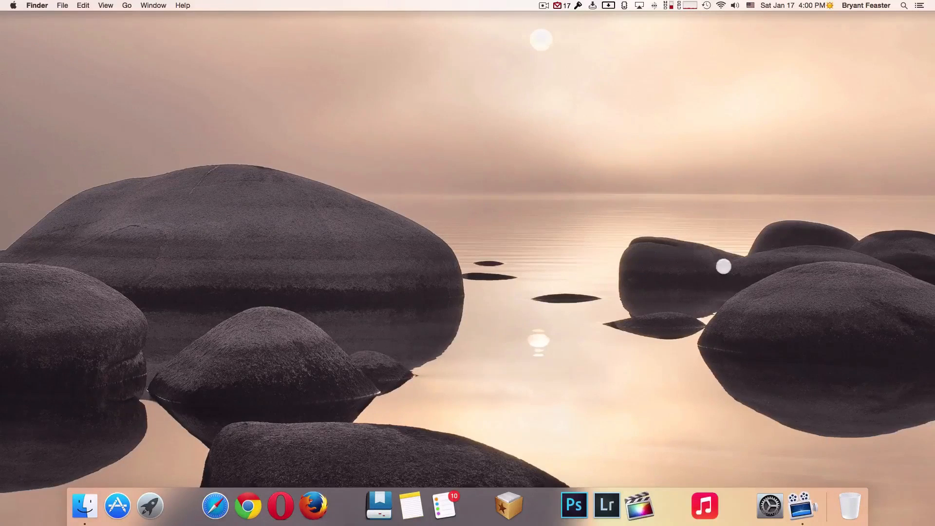
mouse_move(741, 286)
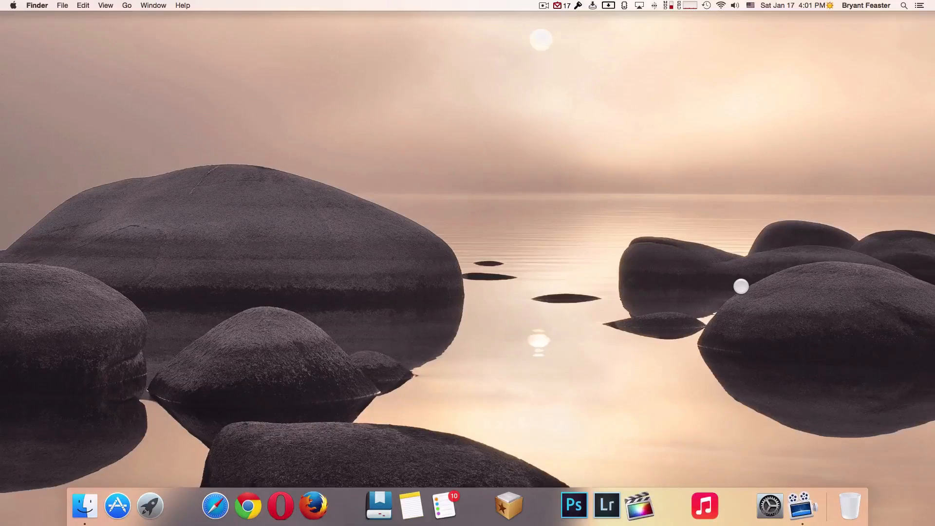
mouse_move(634, 147)
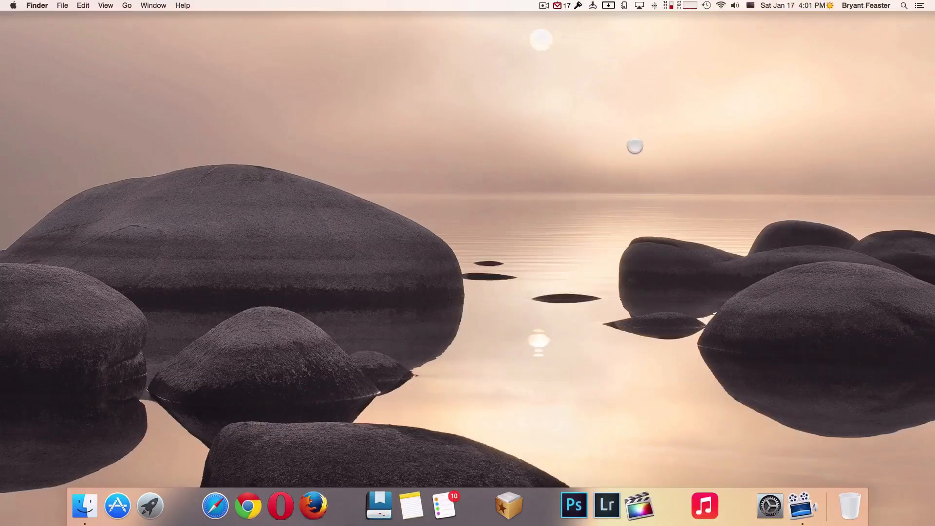